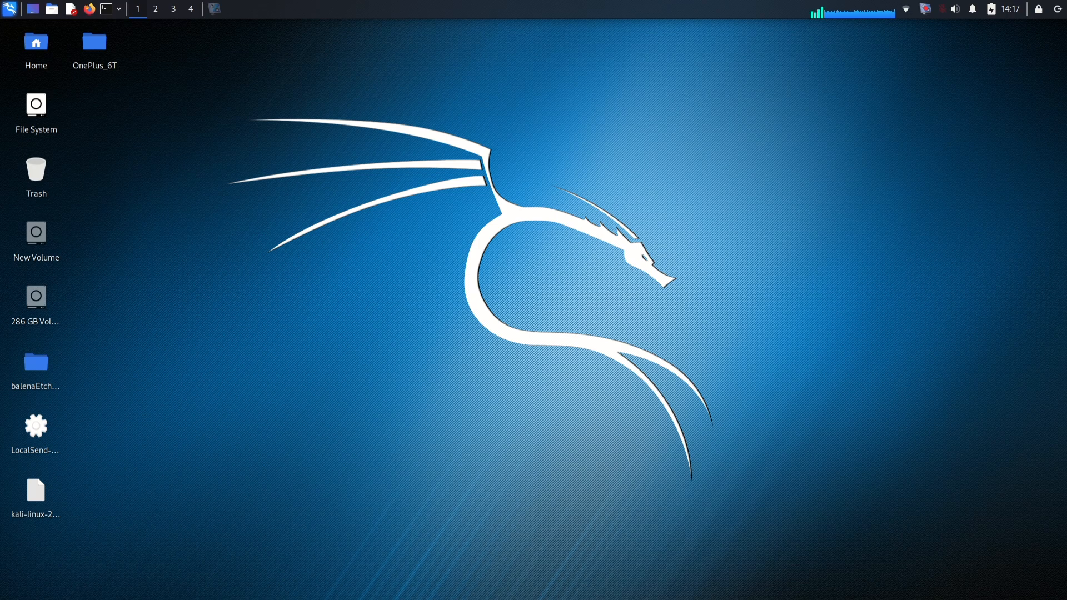
Open the OnePlus_6T folder and its Commands file, plus a terminal in that folder.
double_click(94, 43)
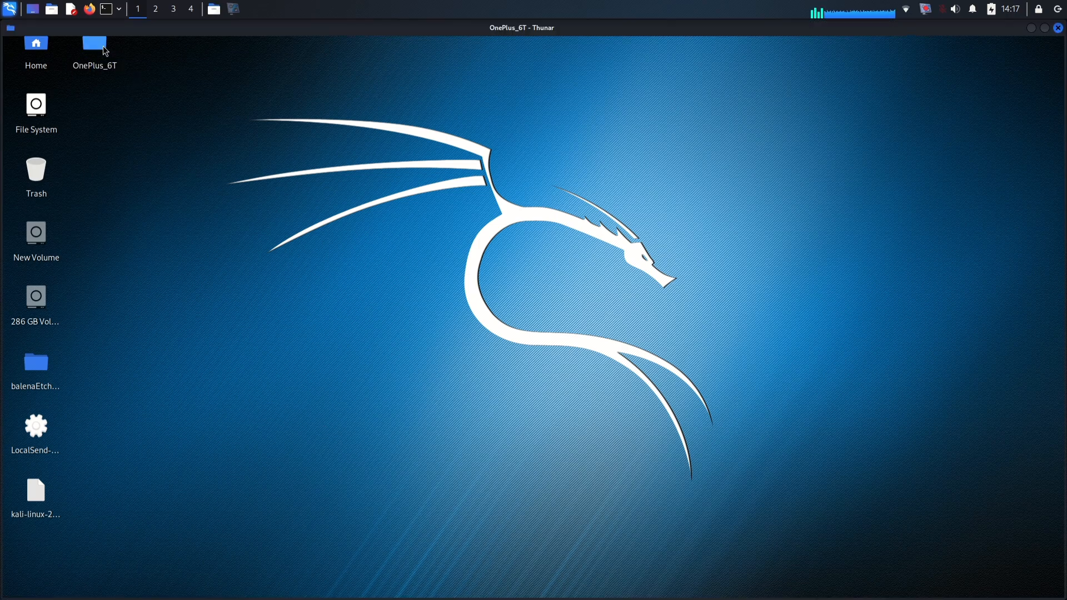
double_click(94, 43)
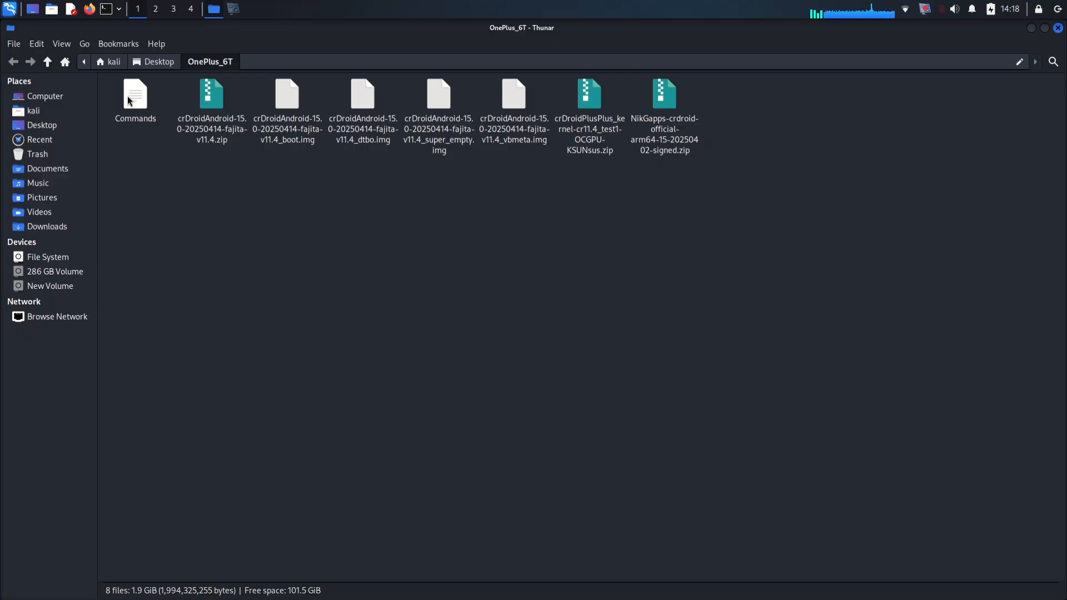
double_click(135, 93)
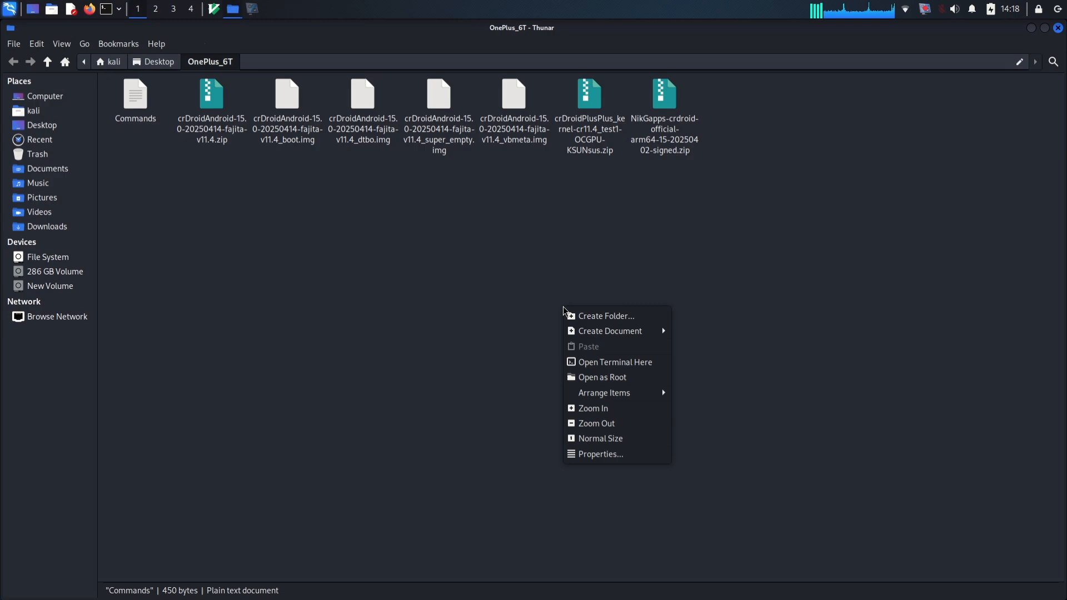
click(615, 362)
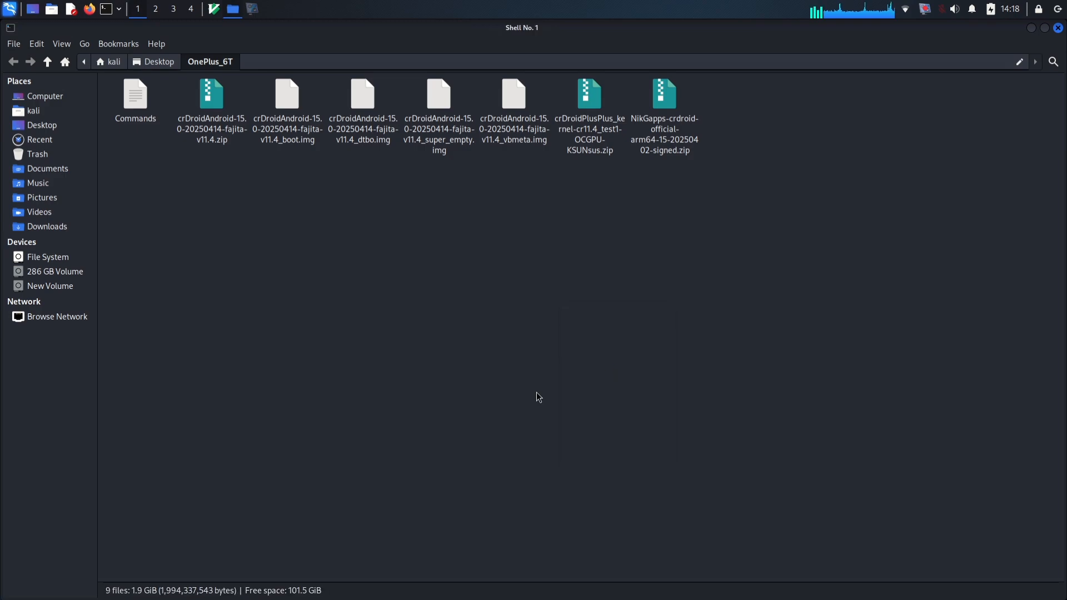
click(231, 8)
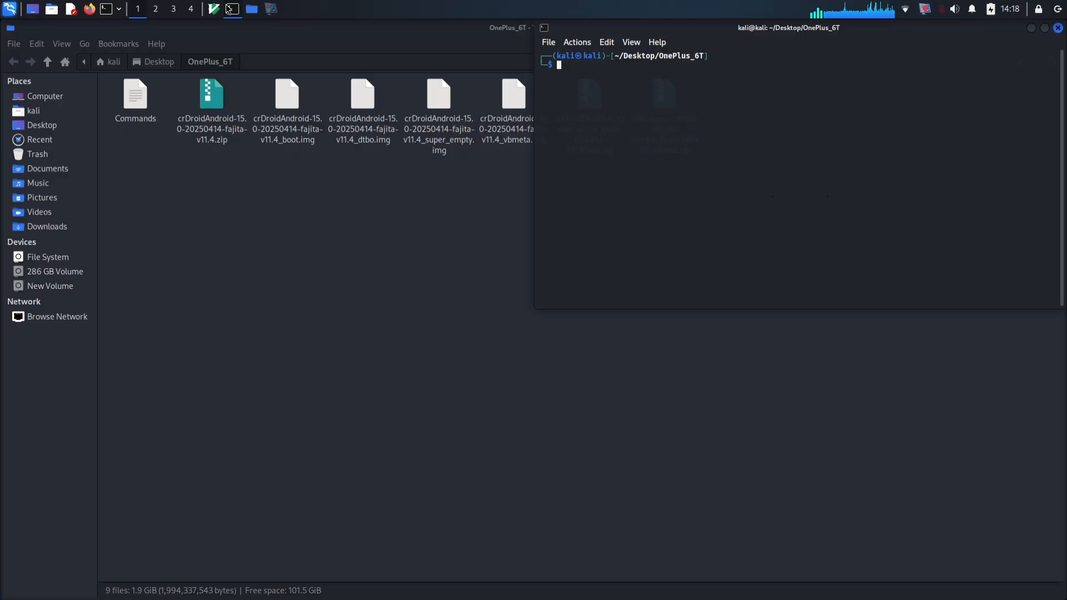
Show the Commands file beside the terminal, then run clear and fastboot devices.
double_click(135, 93)
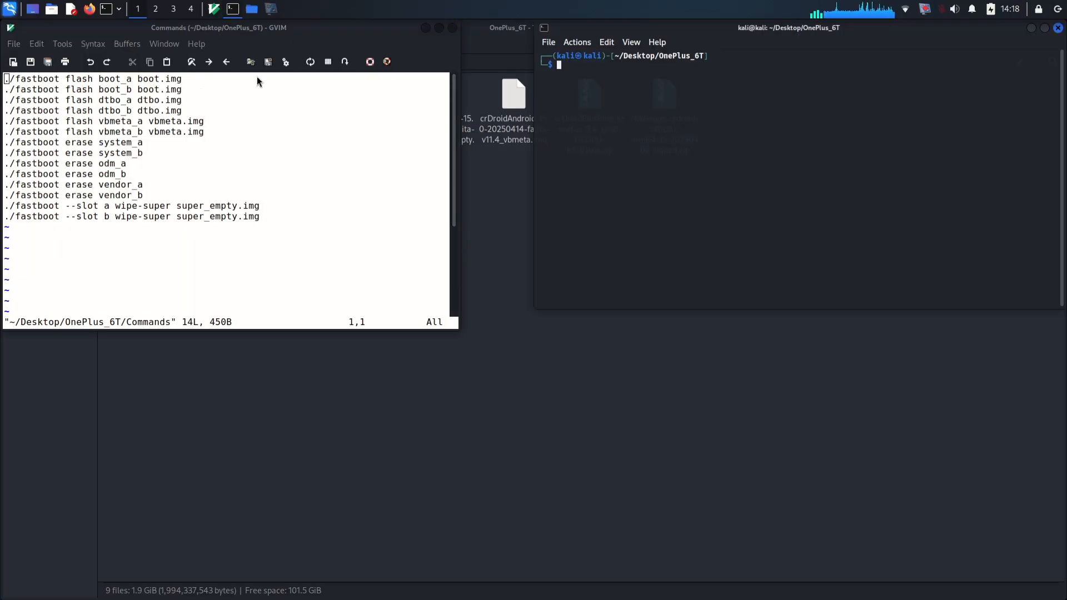
text(fas)
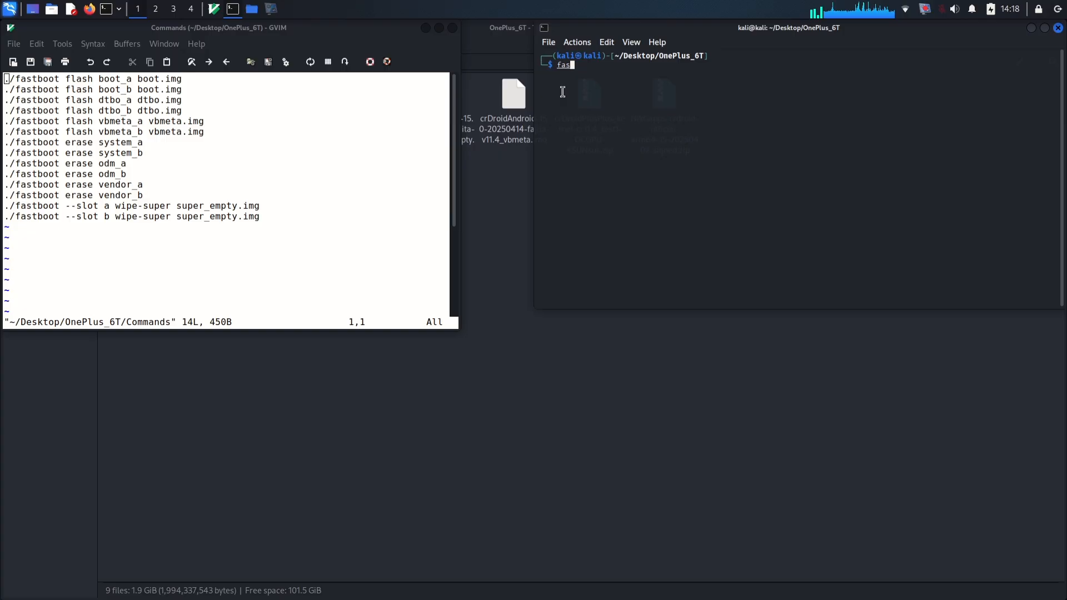
text(t)
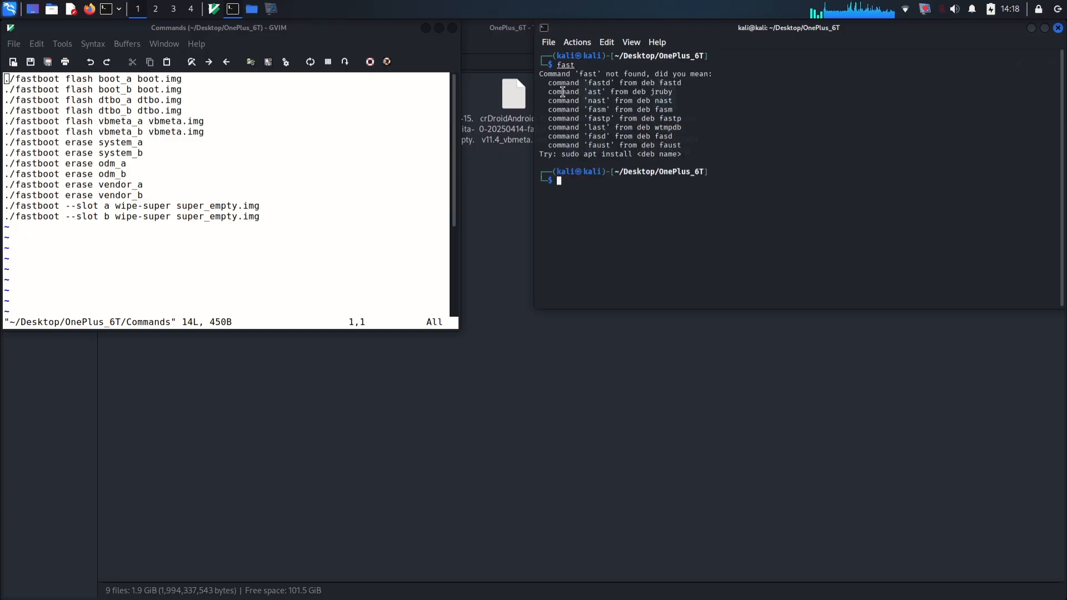
text(clear)
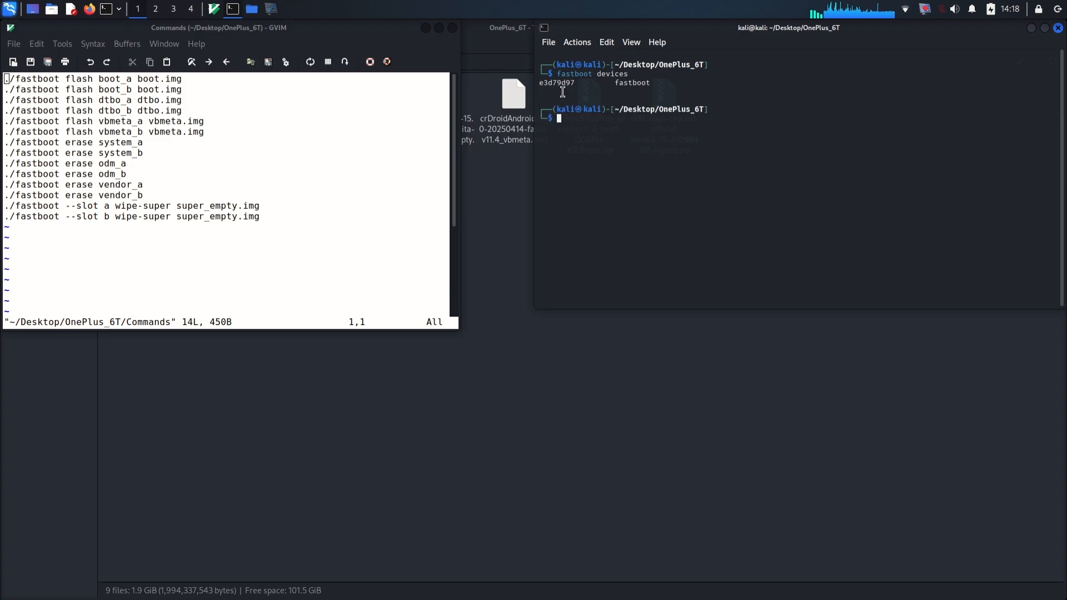
Flash the crDroid boot image to boot_a and boot_b.
text(fastboot devices)
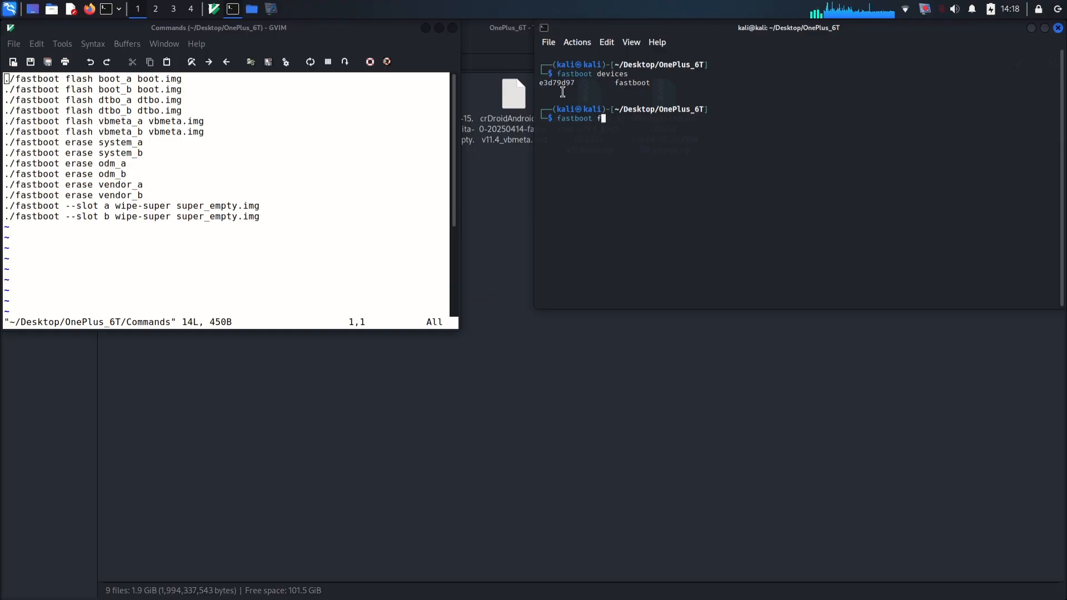
text(lash)
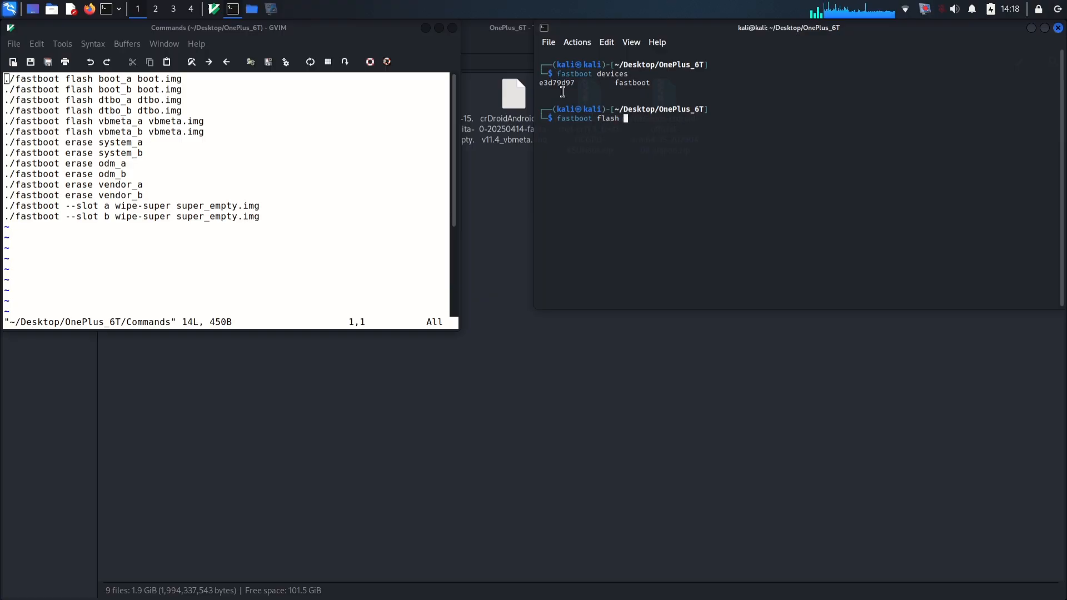
text(boot_)
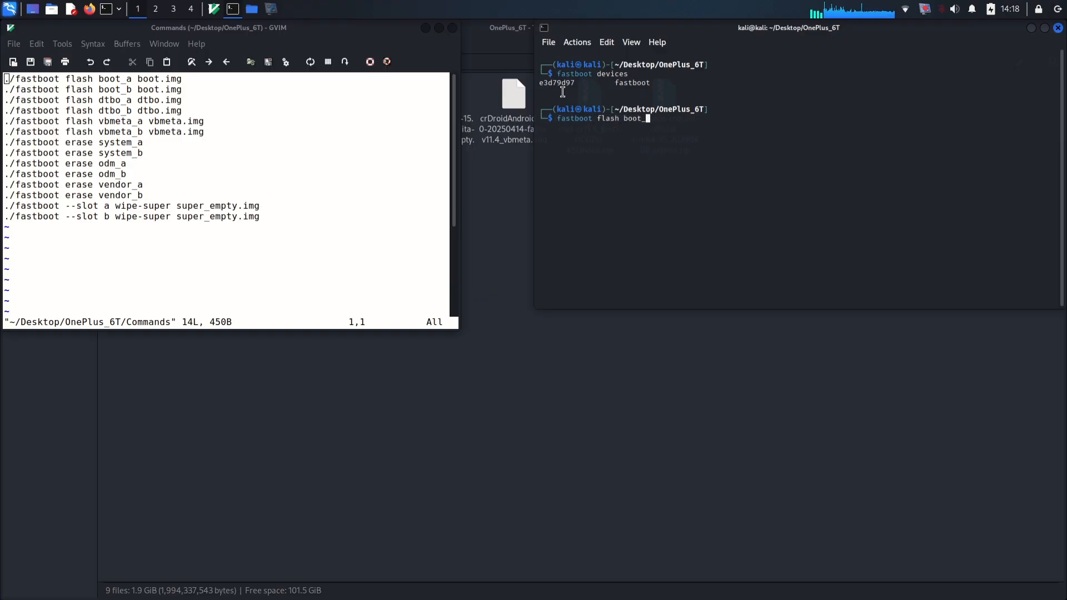
text(a)
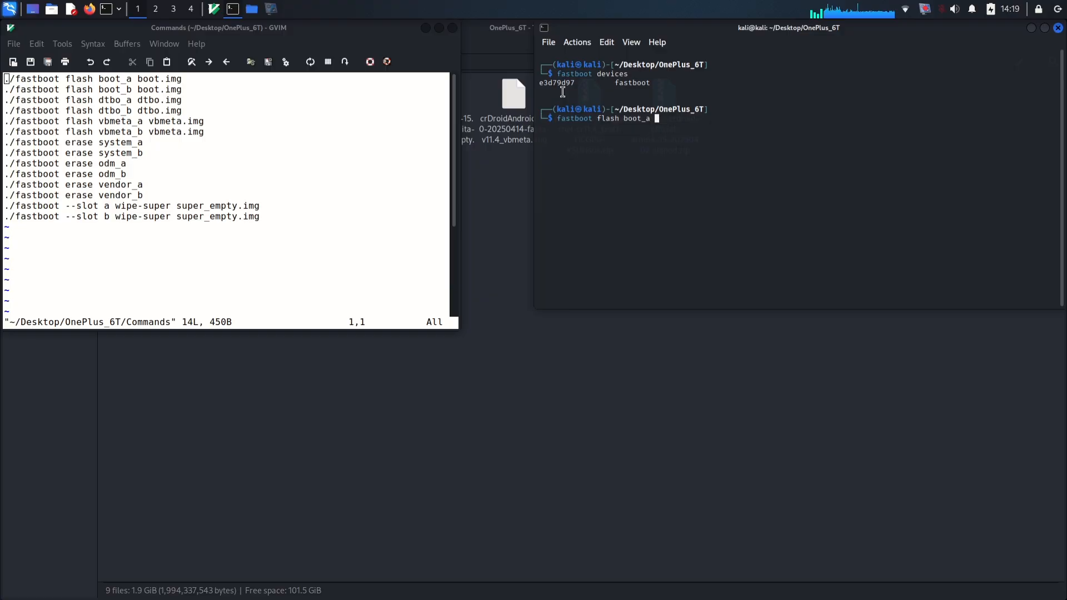
text(b)
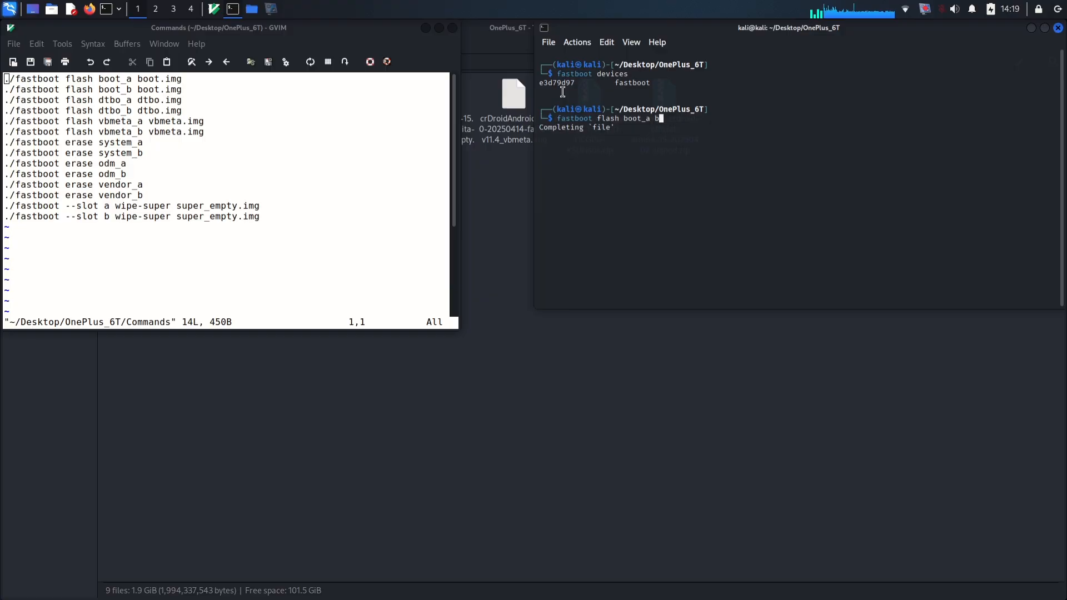
key(BackSpace)
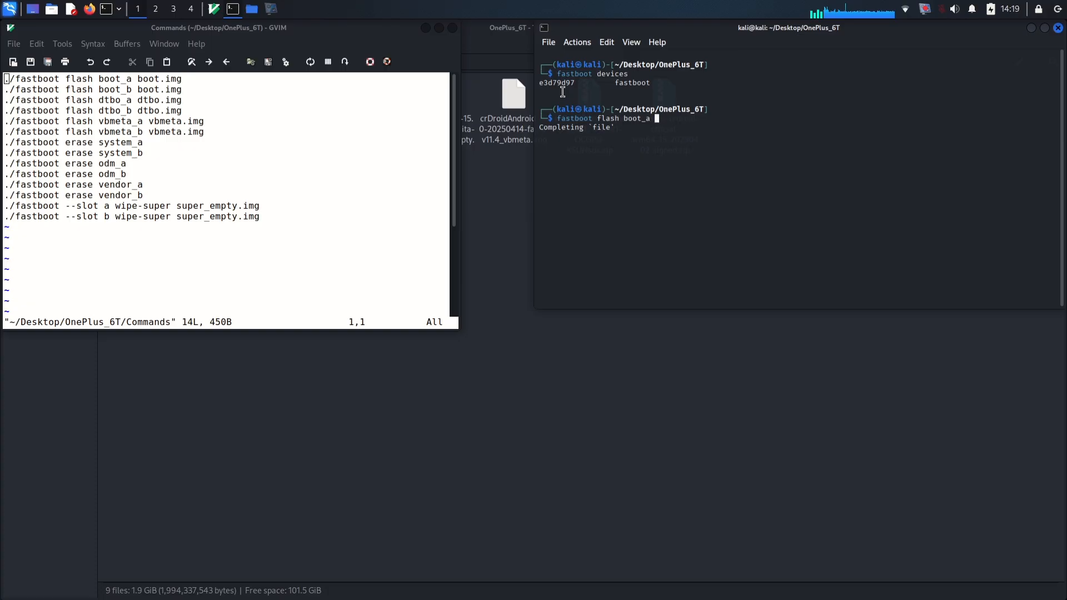
text(crDroidAndroid-15.0-20250414-fajita-v11.4_boot.img)
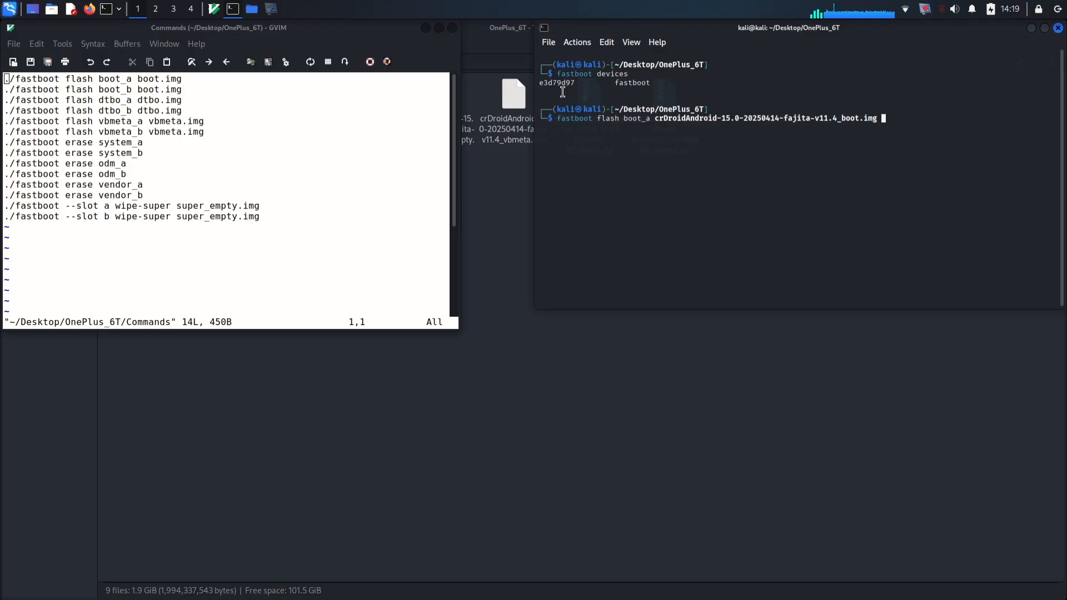
key(Return)
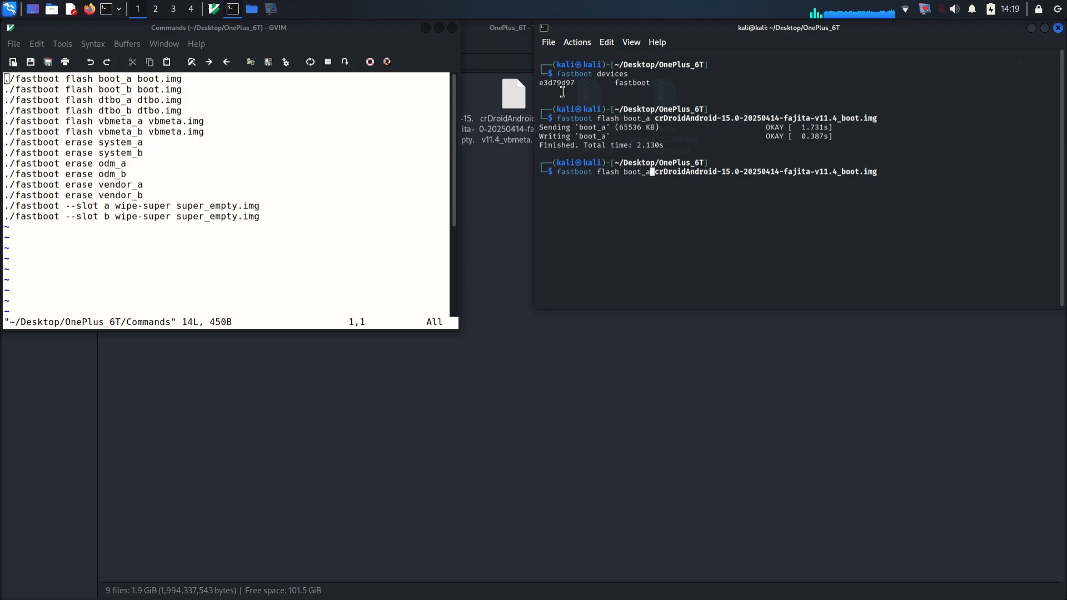
key(Return)
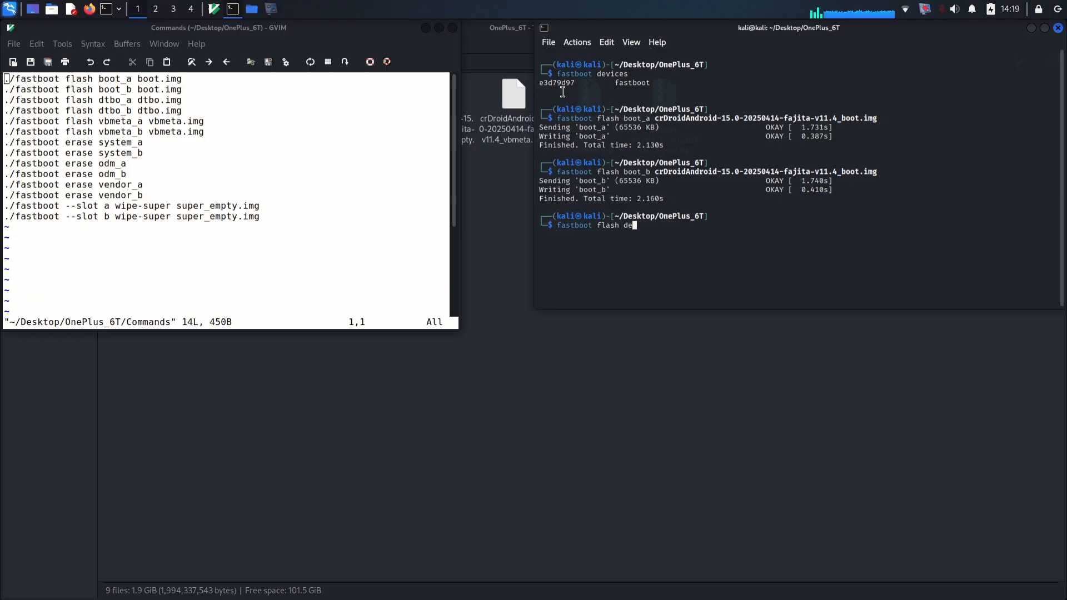
Flash the crDroid v11.4 dtbo image to dtbo_a/dtbo_b and vbmeta image to vbmeta_a/vbmeta_b.
text(tbo)
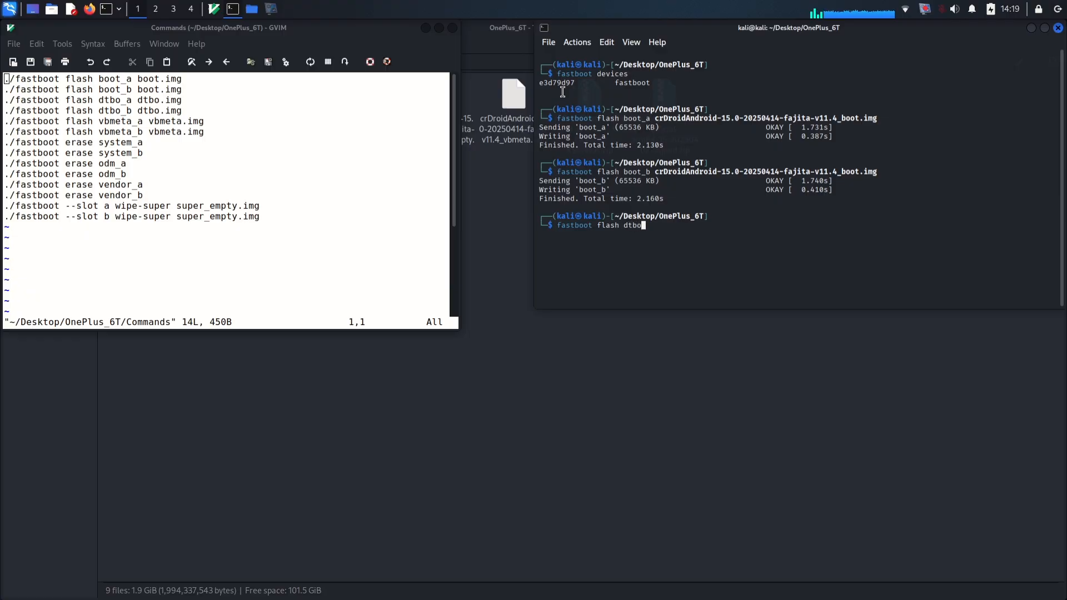
text(_a)
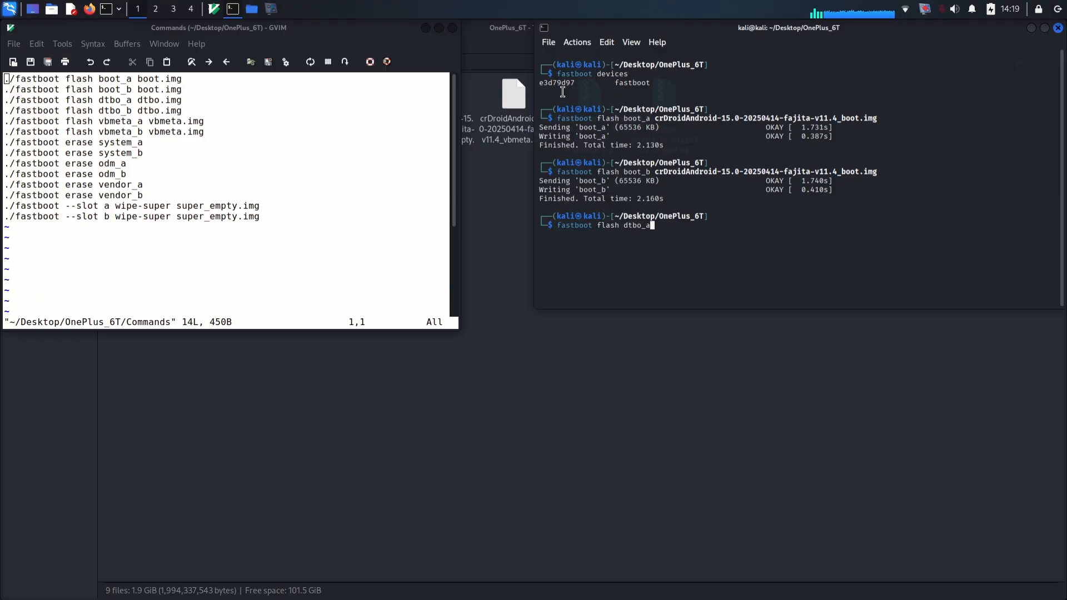
text(crDroidAndroid-15.0-20250414-fajita-v11.4_dtbo.img)
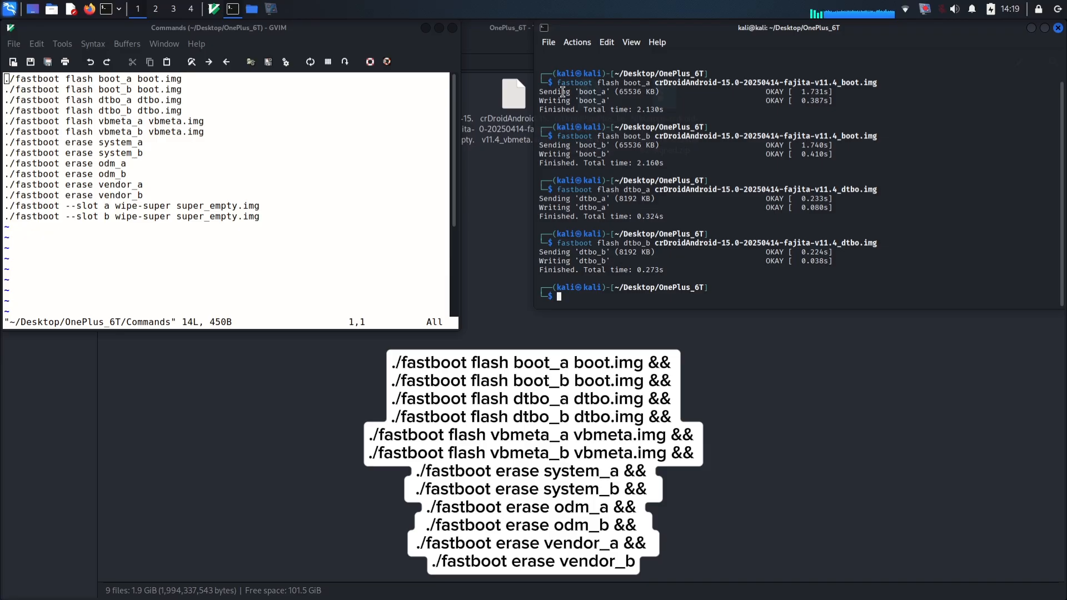
text(fastboot flash dtbo_b crDroidAndroid-15.0-20250414-fajita-v11.4_dtbo.img)
text(fastboot flash vbme)
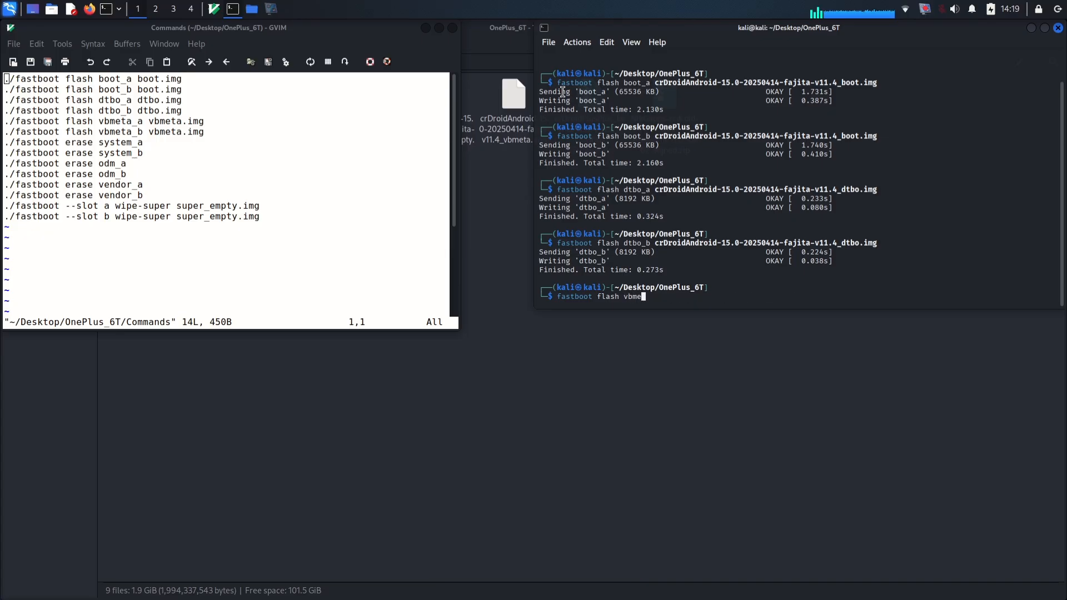
text(ta_A)
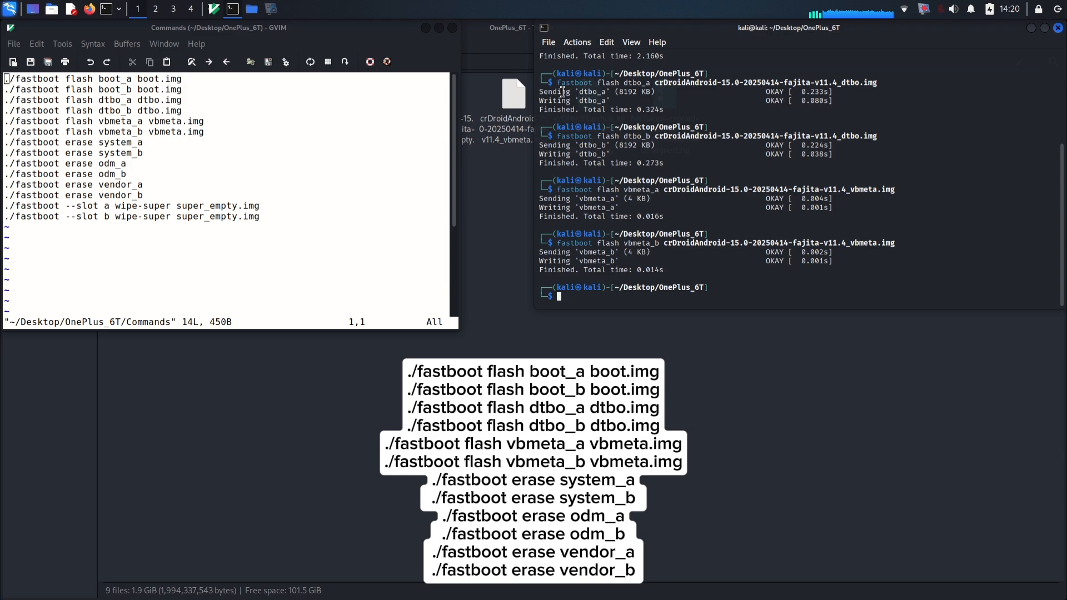
text(fastboot flash vbmeta_b crDroidAndroid-15.0-20250414-fajita-v11.4_vbmeta.img)
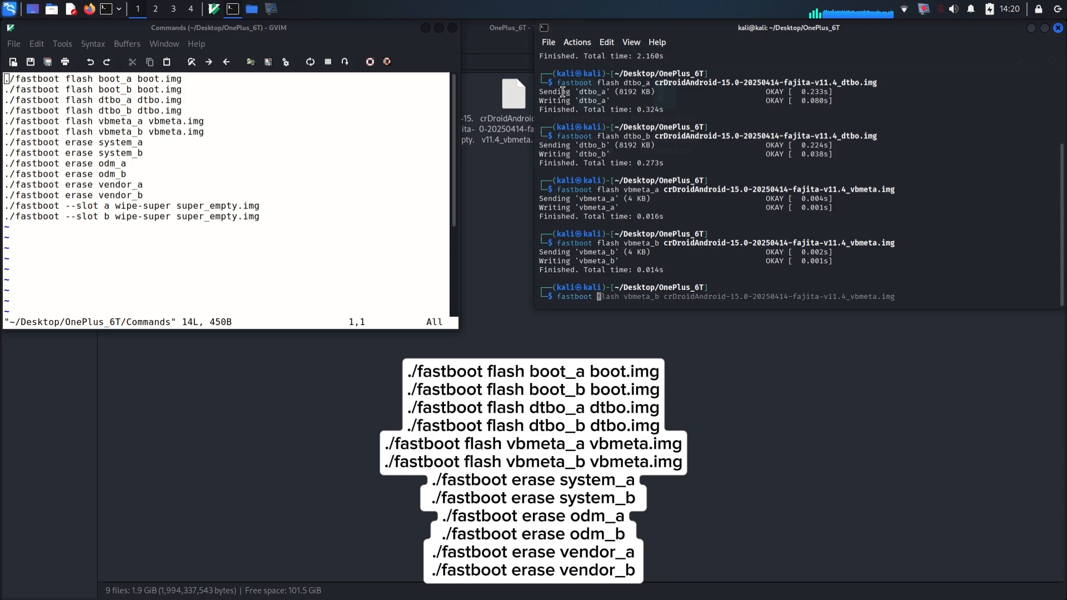
Erase system_a, system_b, odm_a, odm_b, vendor_a and vendor_b with fastboot.
text(fastboot erase s)
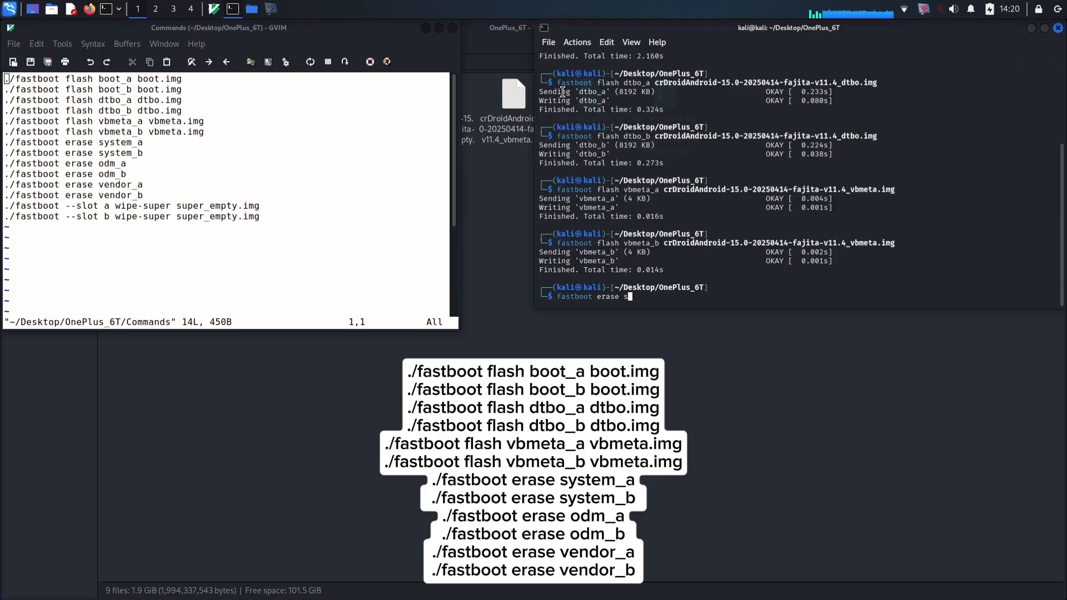
text(ystem_a)
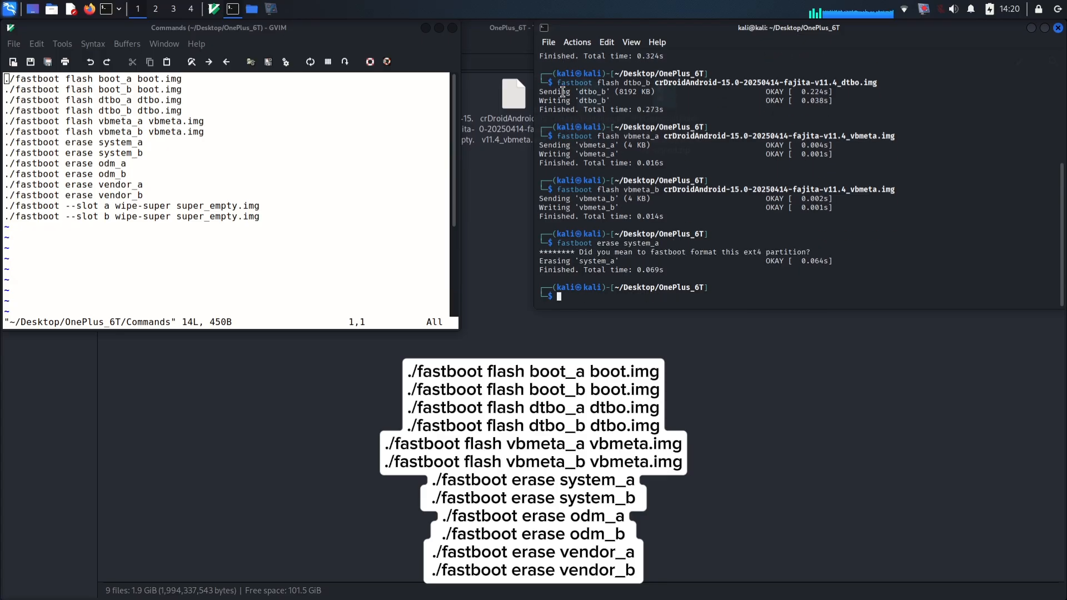
text(fastboot erase system_a)
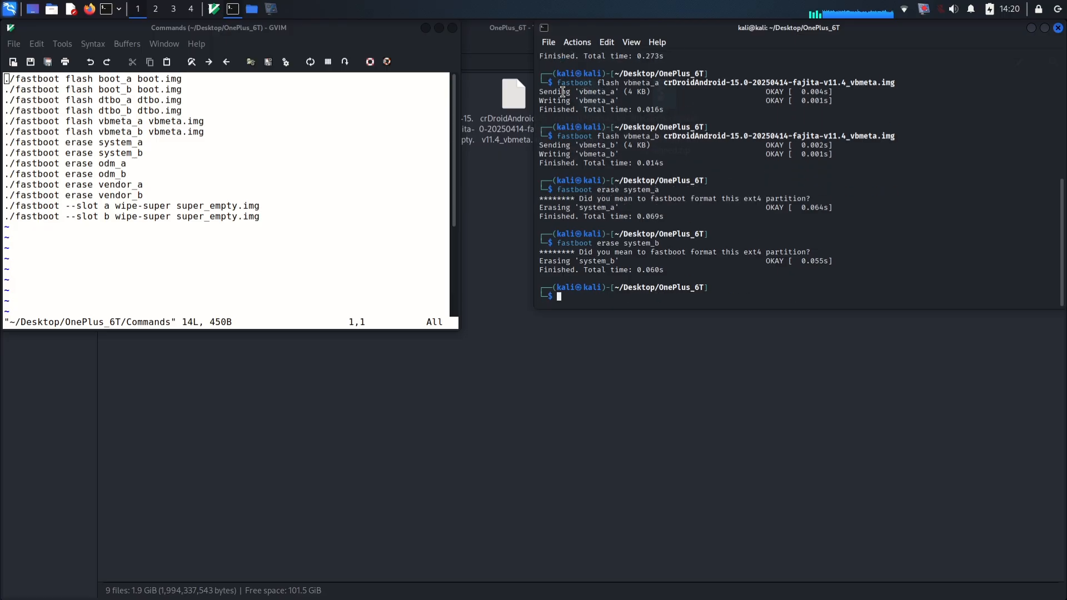
text(fastboot erase system_)
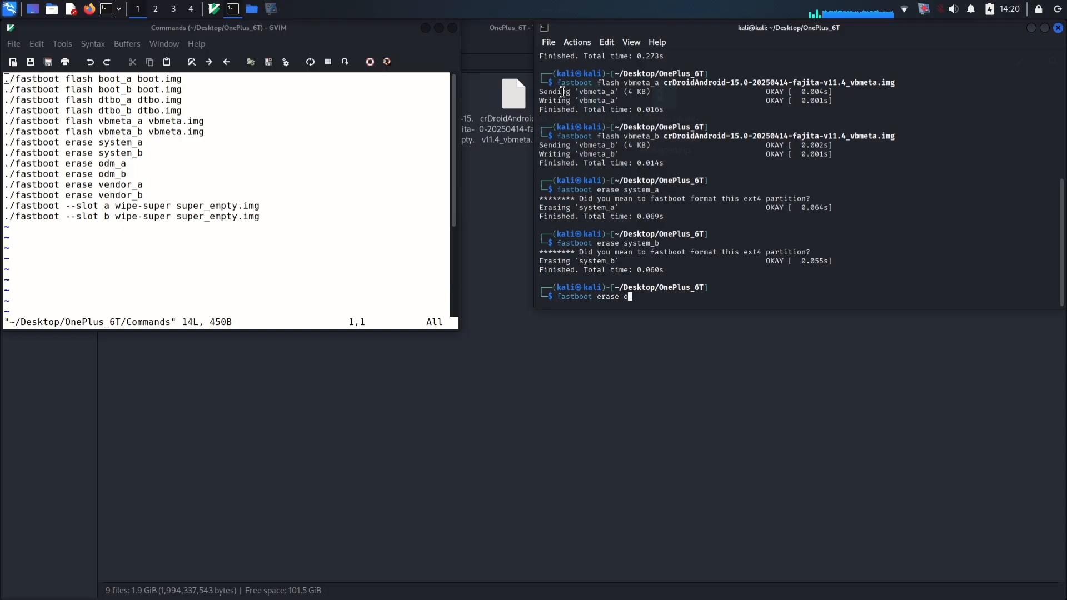
text(dm_a)
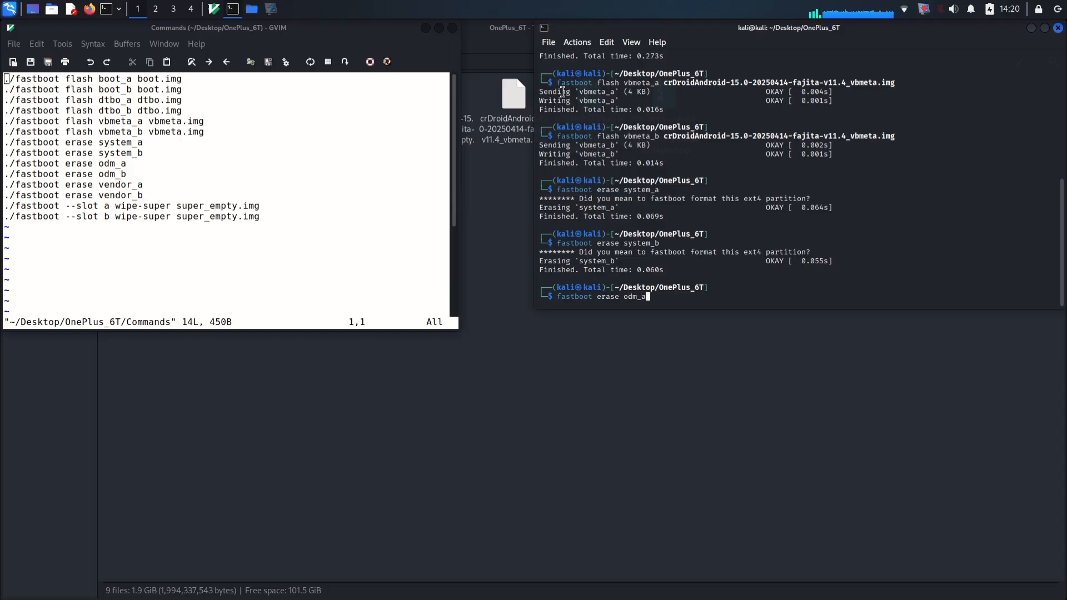
key(Return)
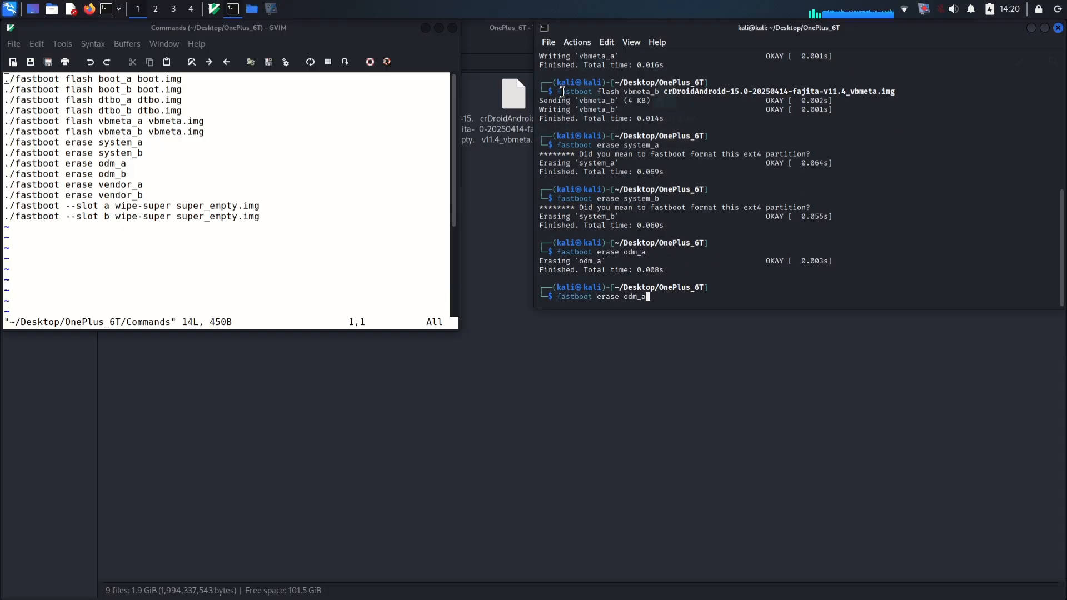
key(Return)
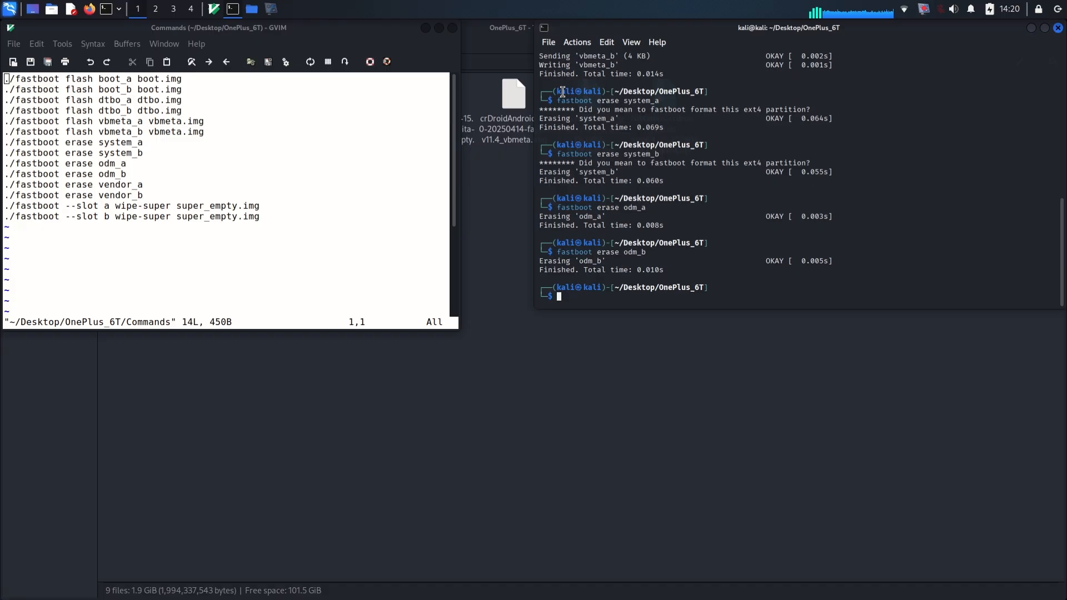
text(fastboot erase odm_b)
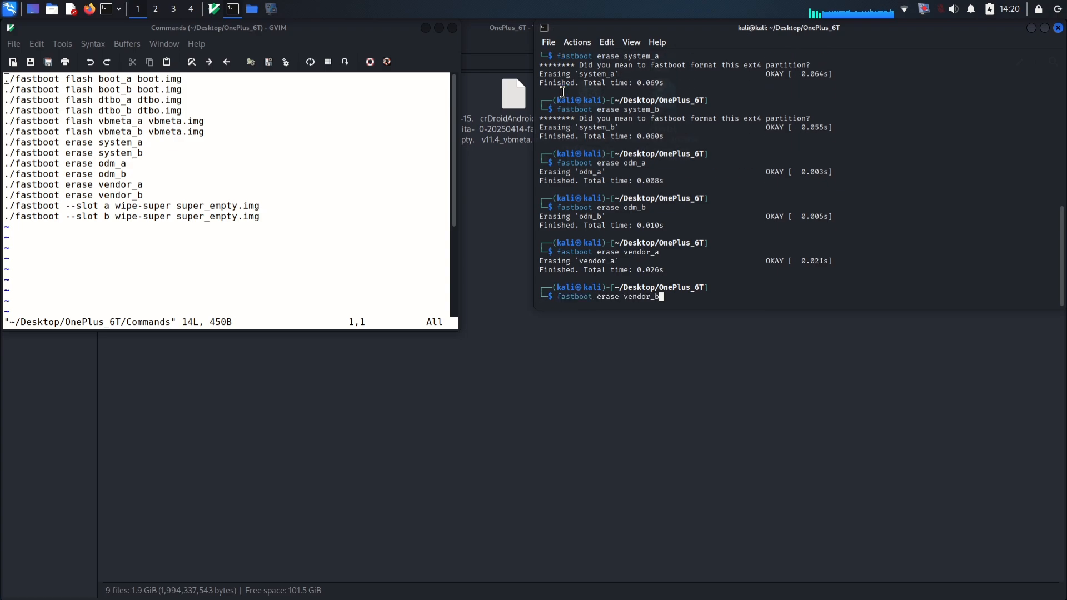
key(Return)
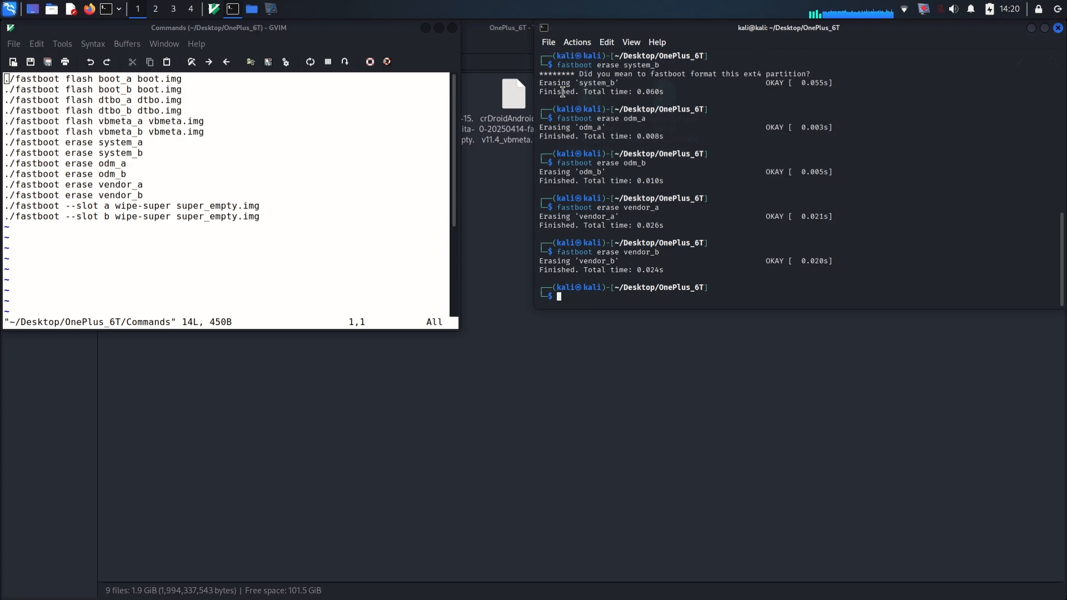
text(fastboot erase vendor_b)
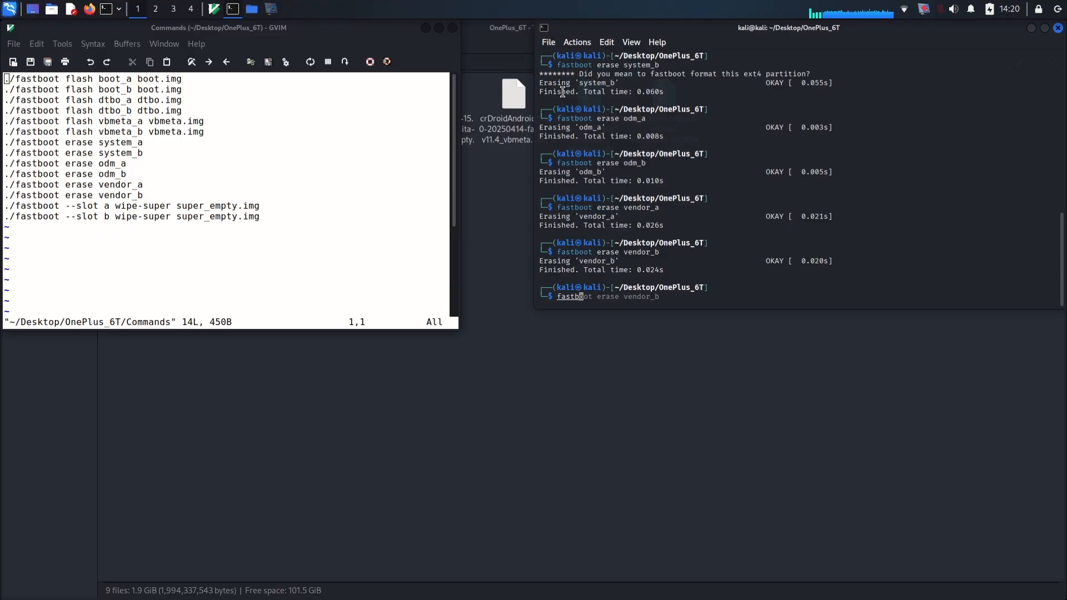
text(fastboot --slot a w)
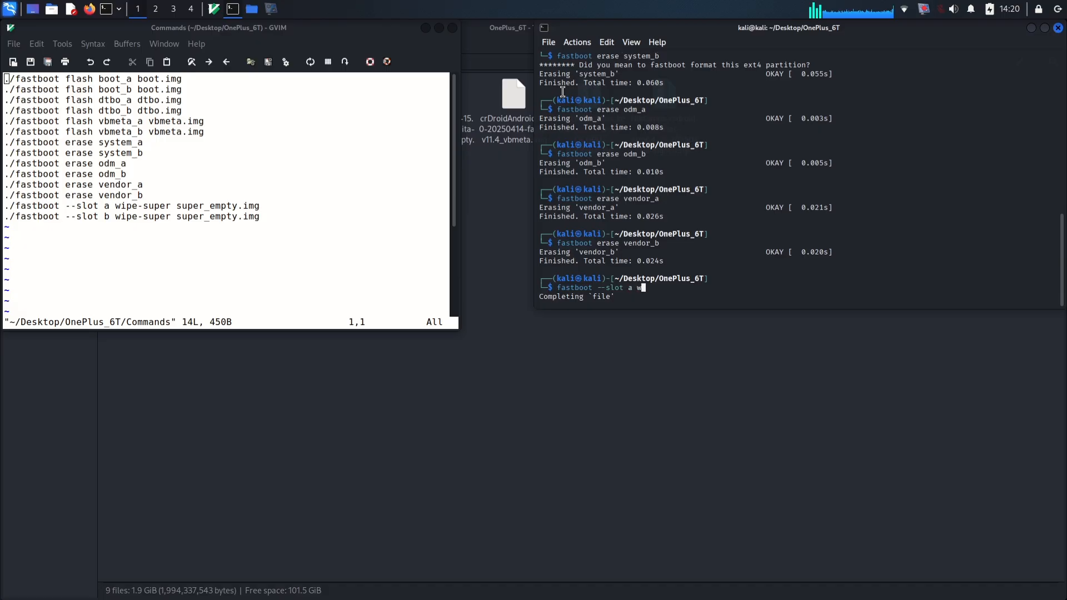
Wipe super on slot a with crDroidAndroid-15.0-20250414-fajita-v11.4_super_empty.img.
text(ipe-super)
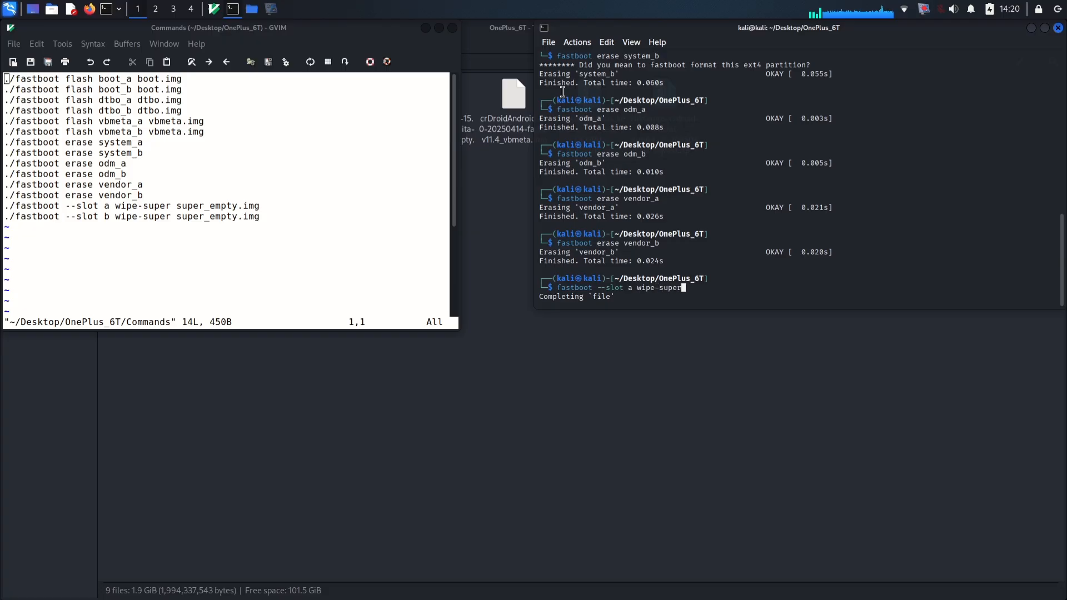
text(super_empty.img)
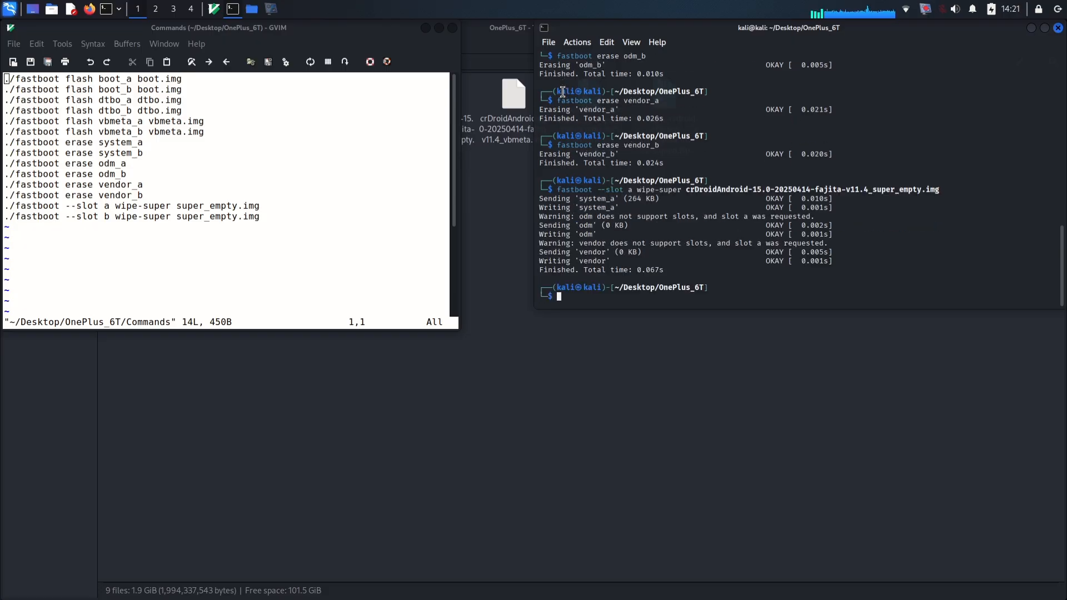
text(fastboot --slot a wipe-super crDroidAndroid-15.0-20250414-fajita-v11.4_super_empty.img)
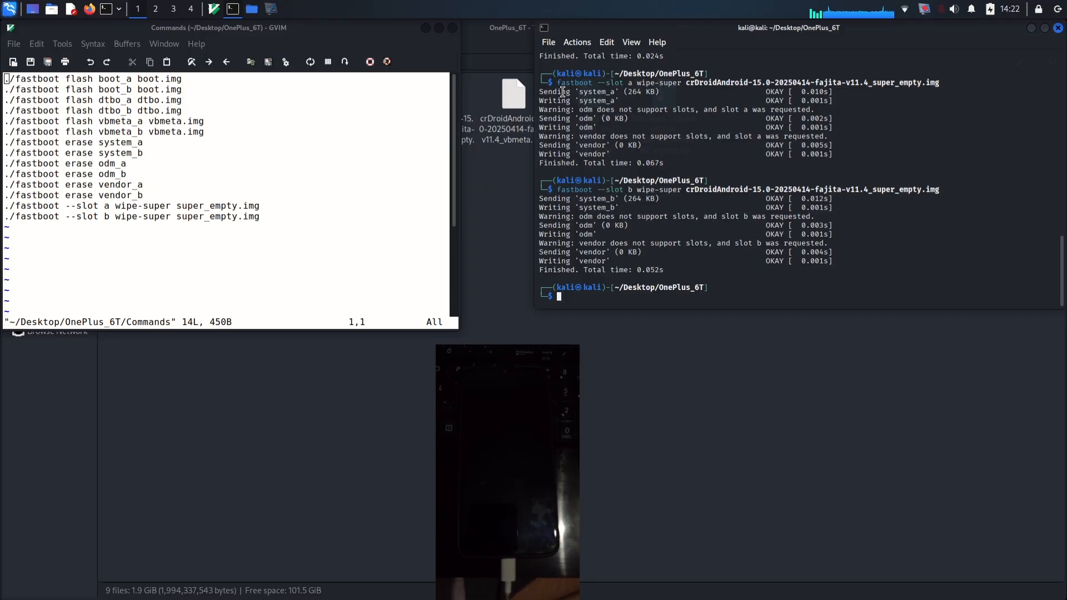
Sideload crDroidAndroid-15.0-20250414-fajita-v11.4.zip with adb, checking the zip name in Thunar.
text(adb sd)
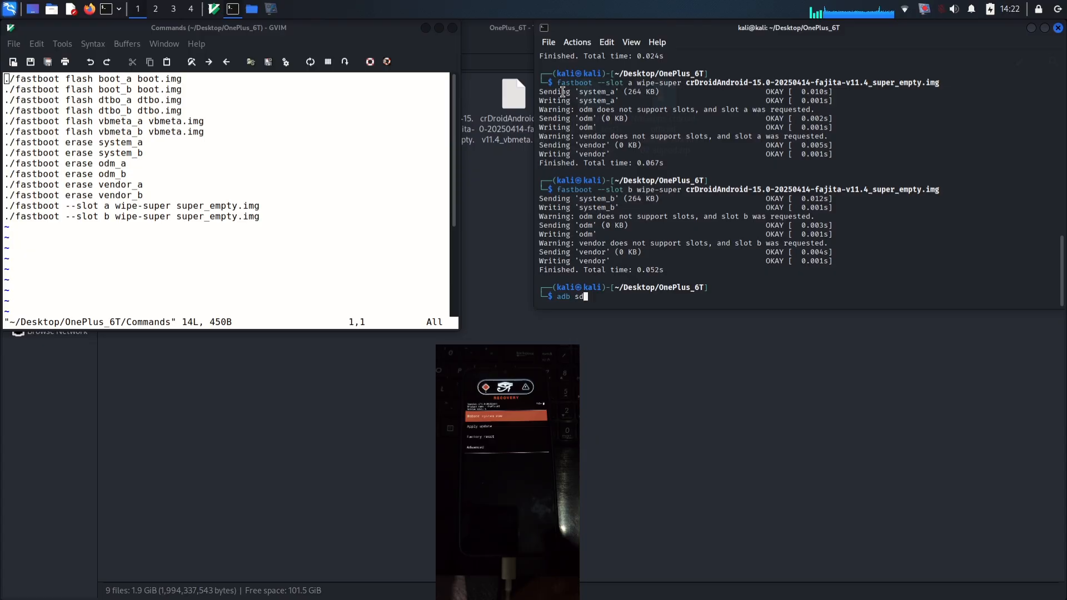
text(ideload)
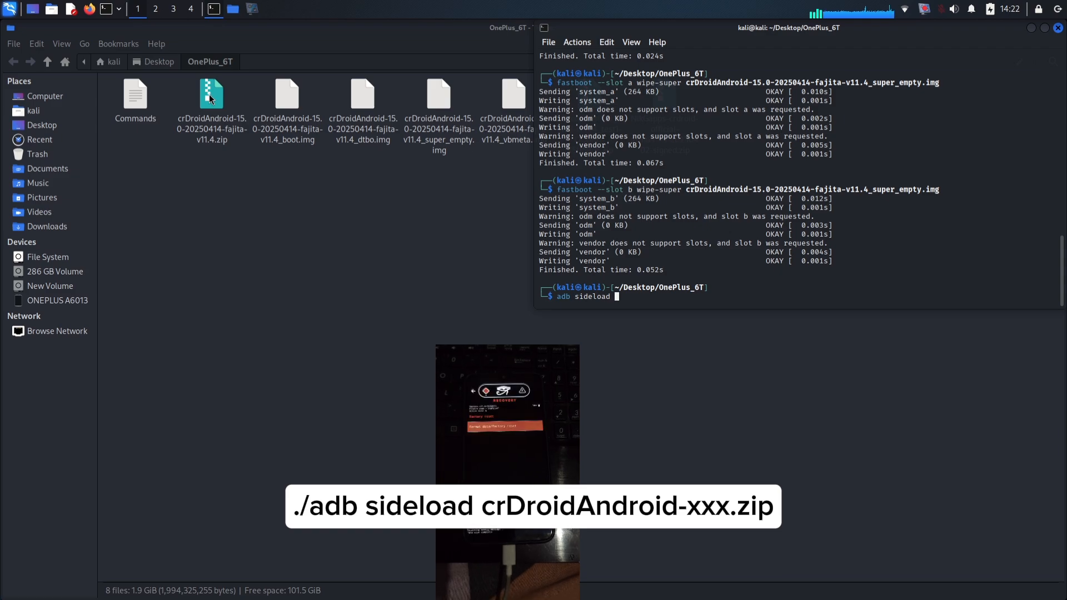
click(211, 94)
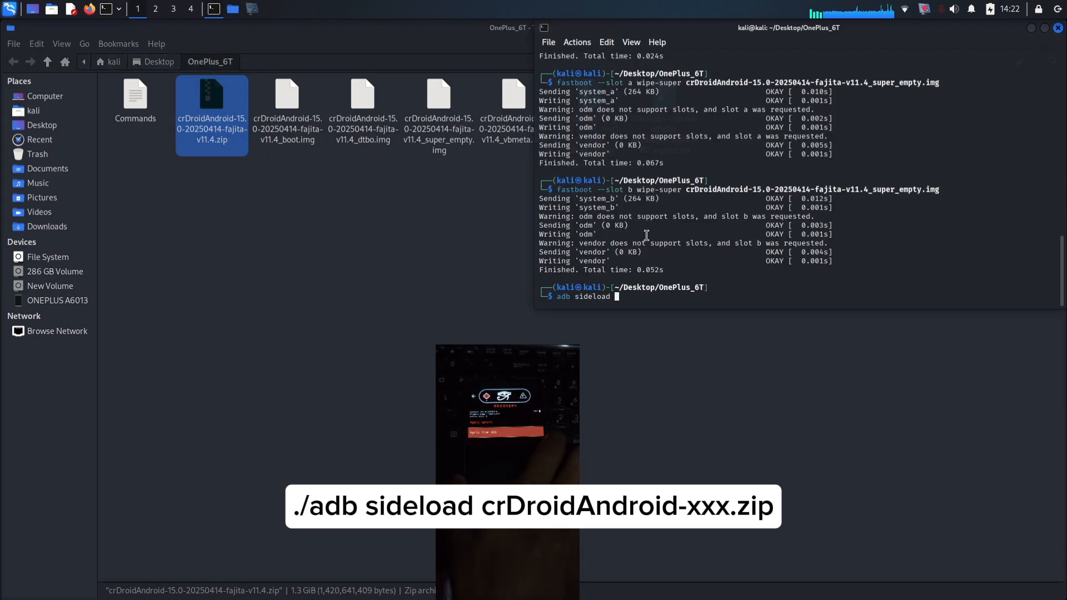
text(crDroidAndroid-15.0-20250414-fajita-v11.4.zi)
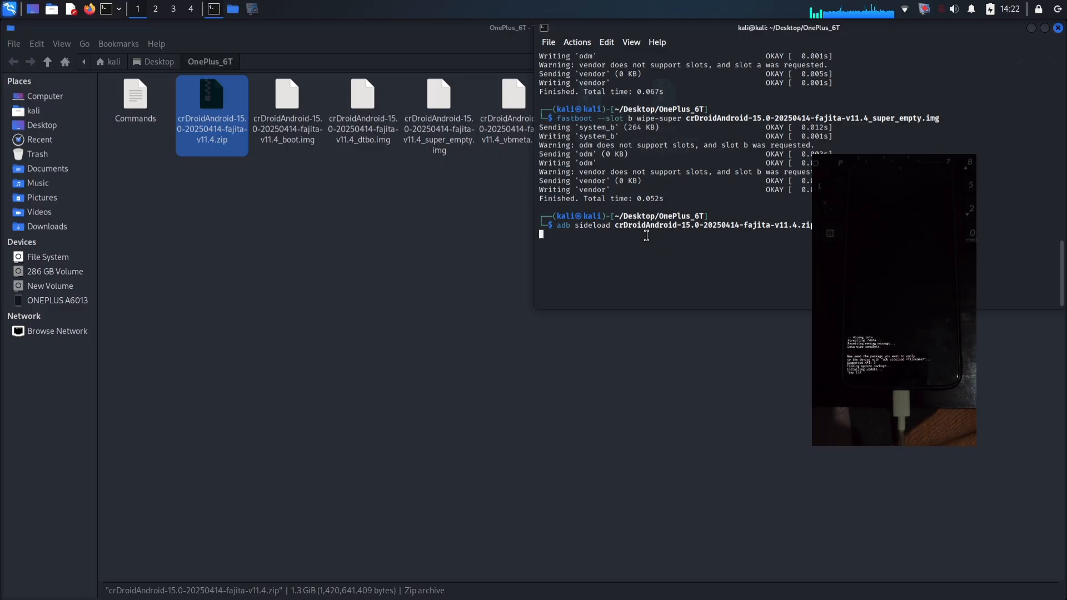
key(Return)
text(adb sideload NikGapps-crdroid-official-arm64-15-20250402-signed.zip)
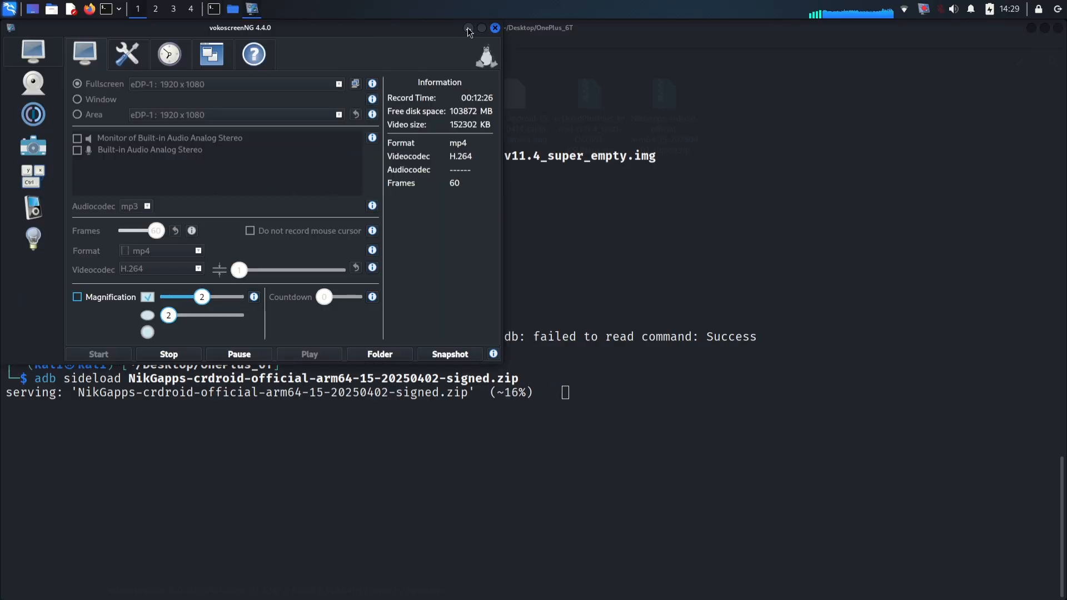
click(468, 29)
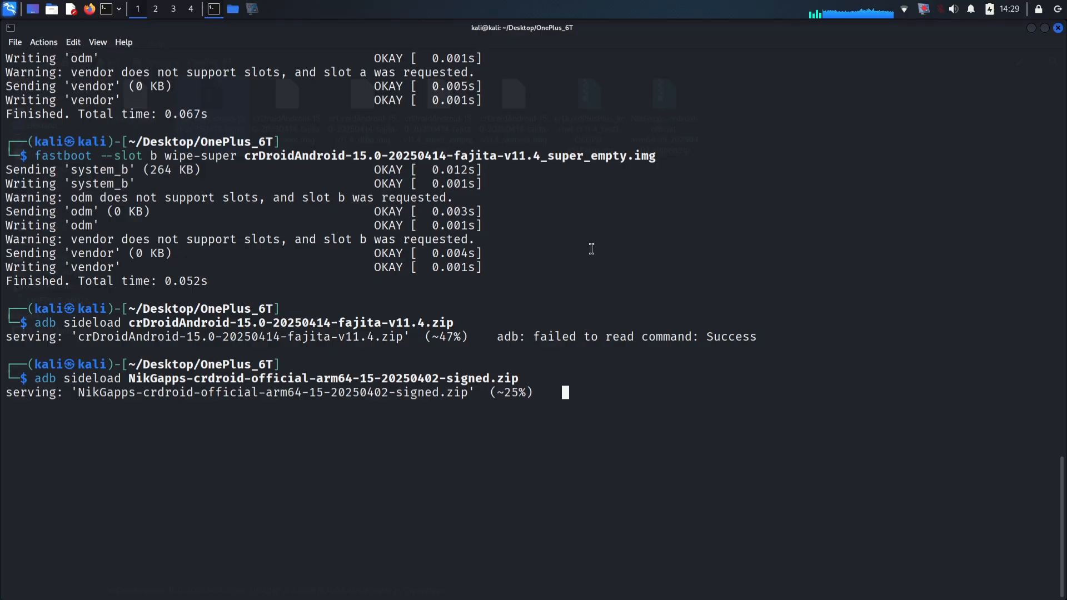